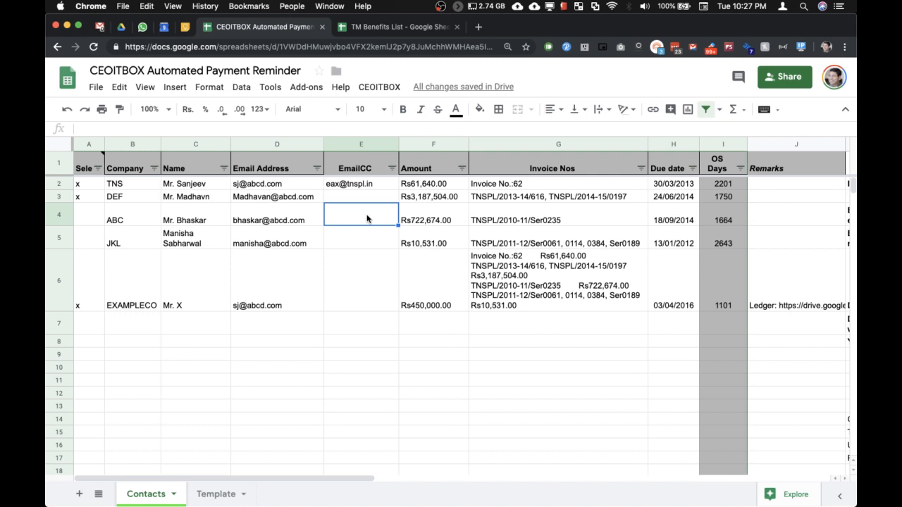
mouse_move(313, 217)
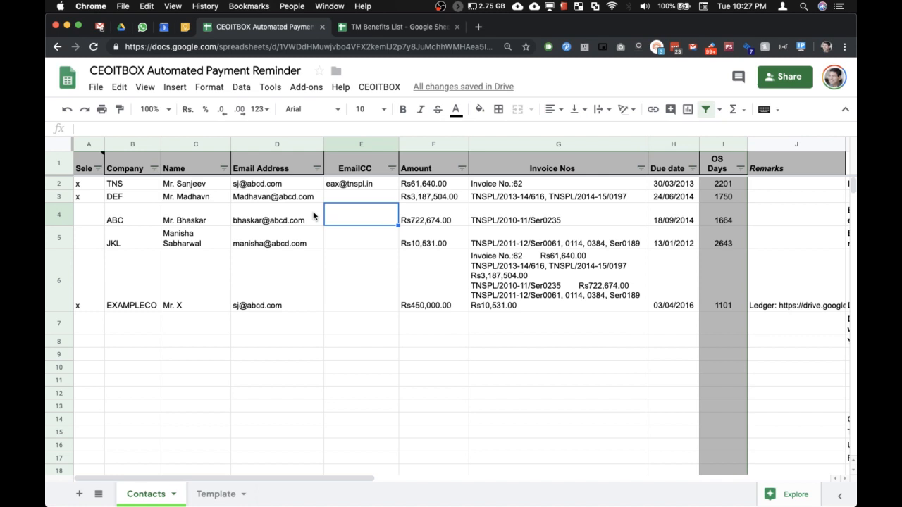
Replace Mr. X's invoice list in G6 with 'See attached ledger for details'
left_click(276, 220)
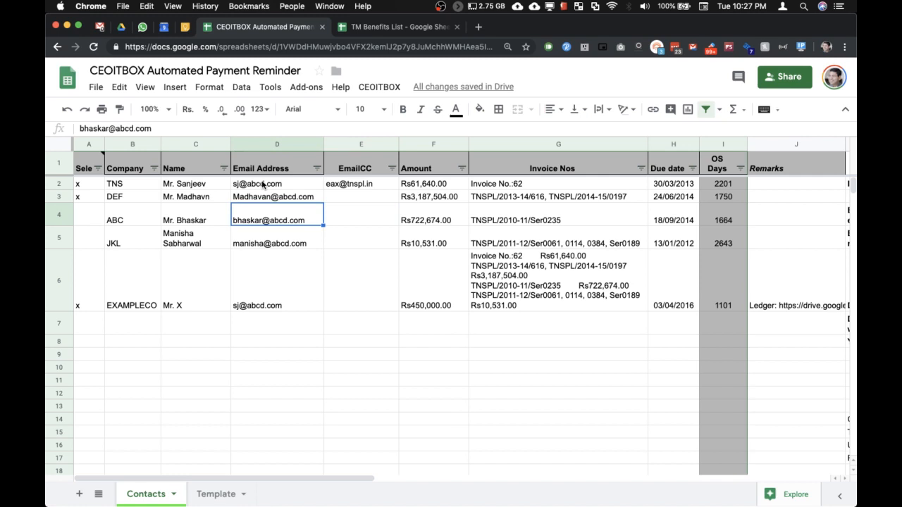
mouse_move(248, 319)
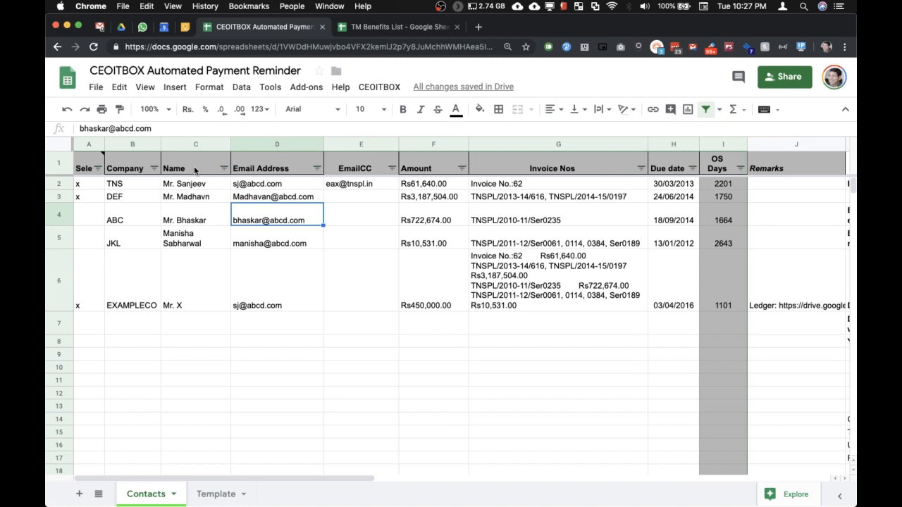
mouse_move(261, 169)
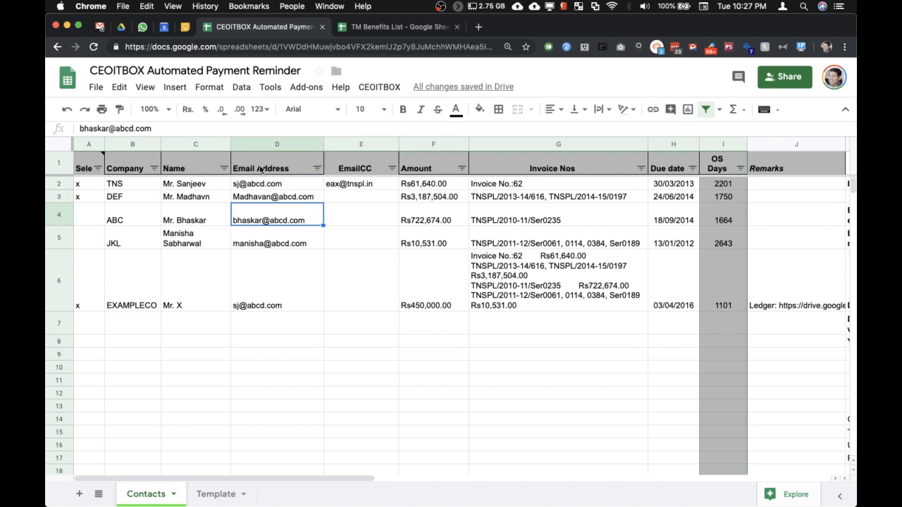
mouse_move(364, 175)
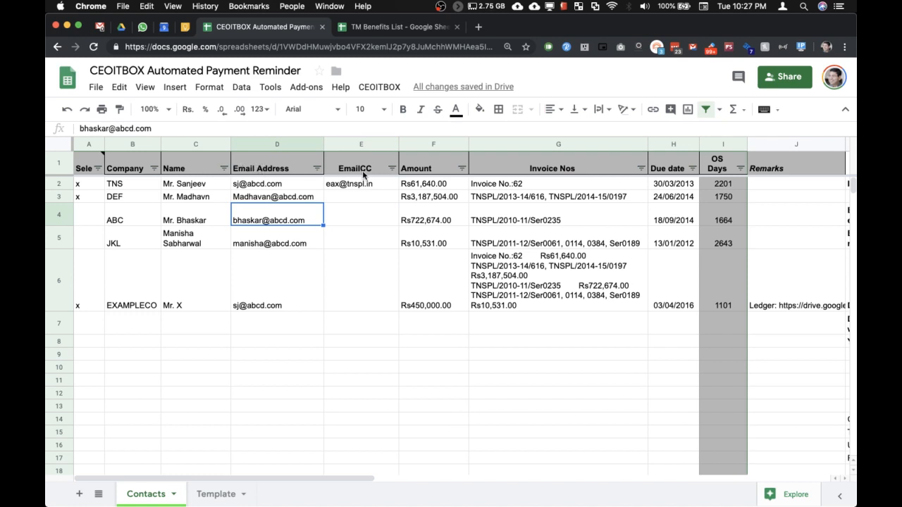
mouse_move(367, 190)
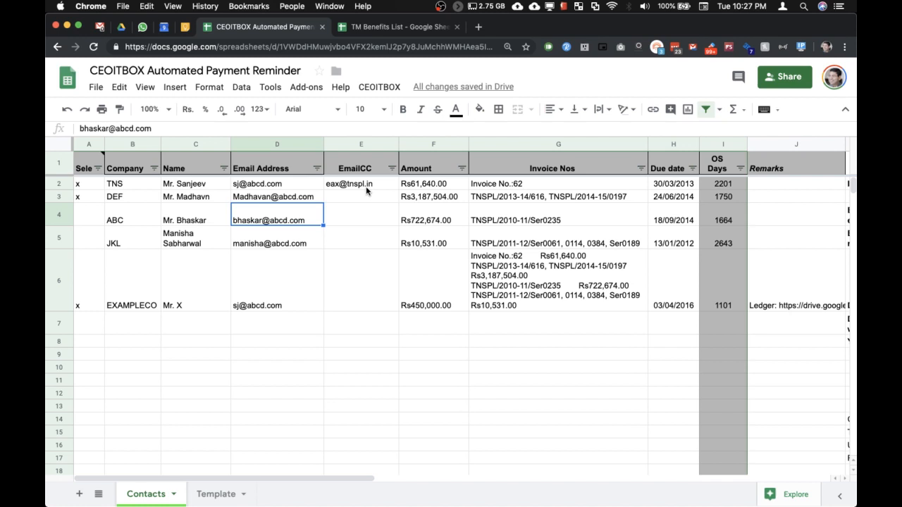
mouse_move(433, 199)
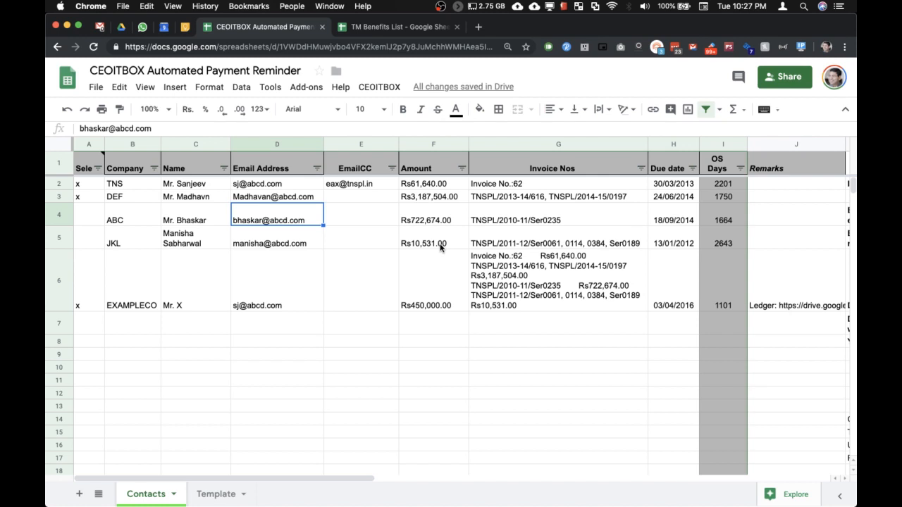
mouse_move(550, 264)
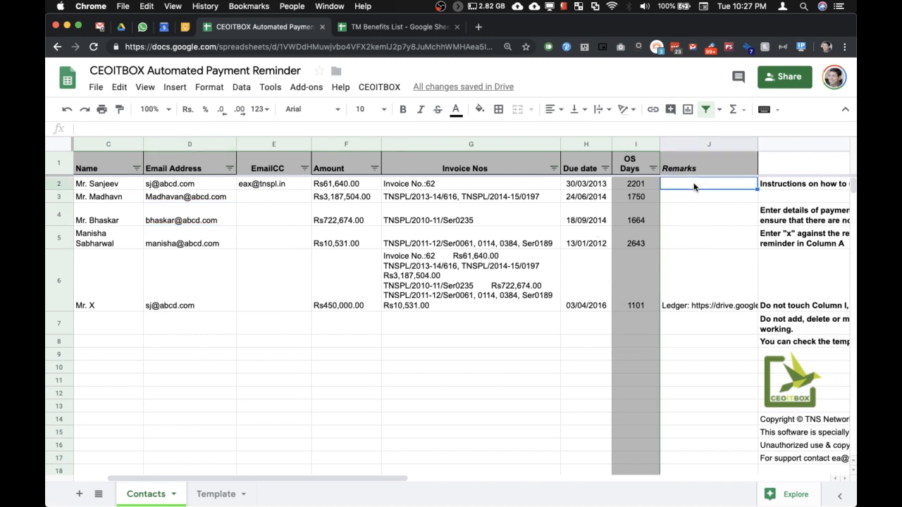
left_click(708, 279)
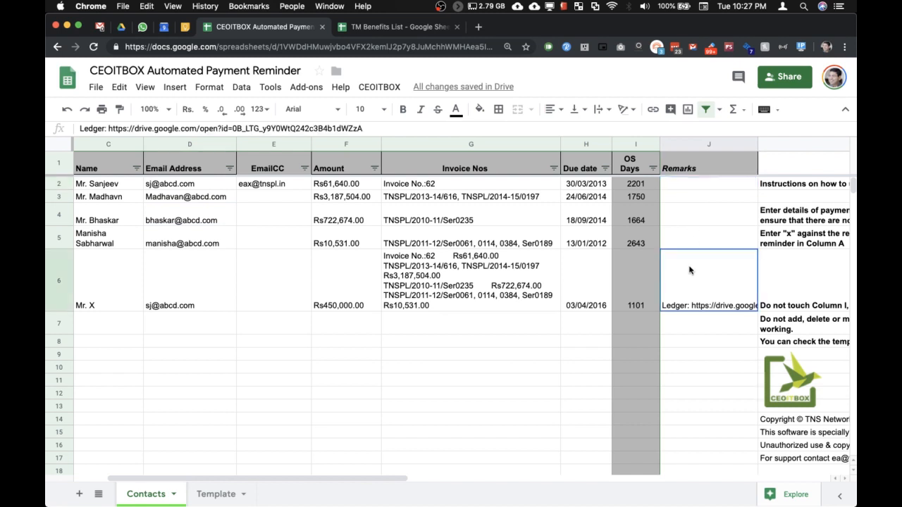
mouse_move(544, 224)
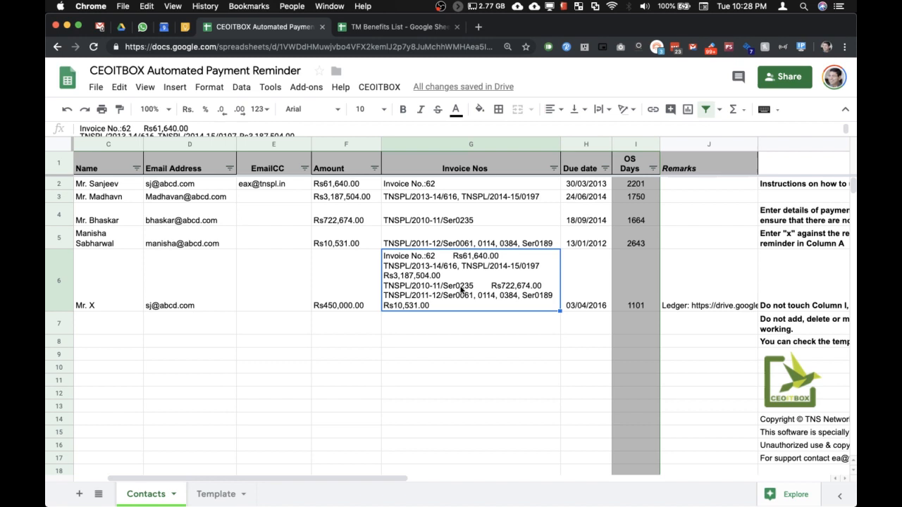
type("See attached")
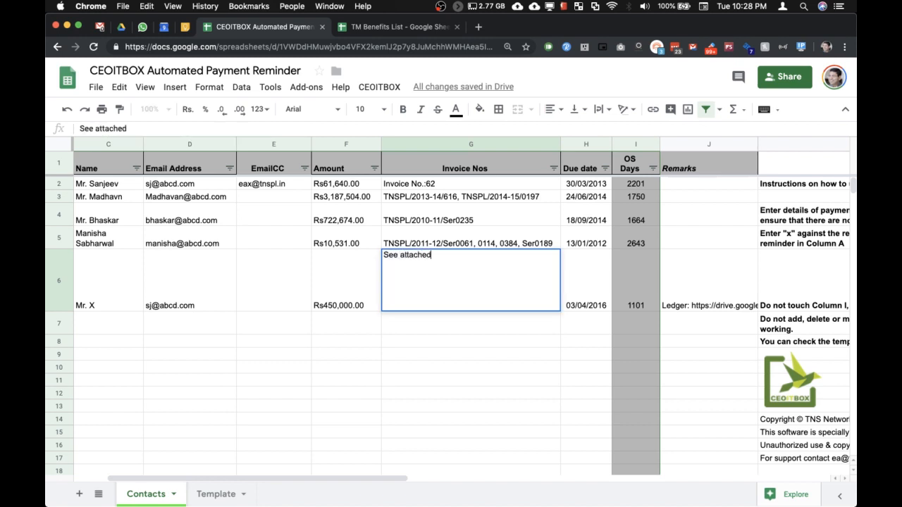
type("ledger for details")
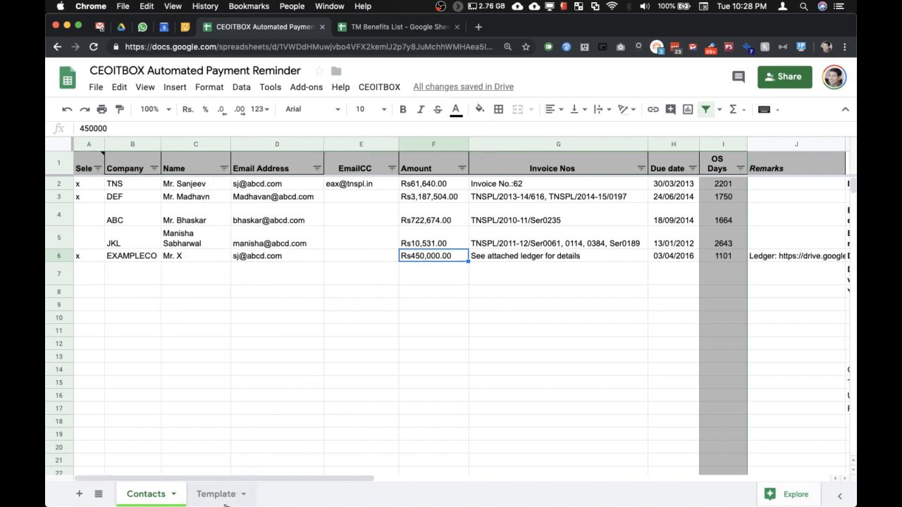
Switch to the Template sheet holding the reminder email body
left_click(218, 493)
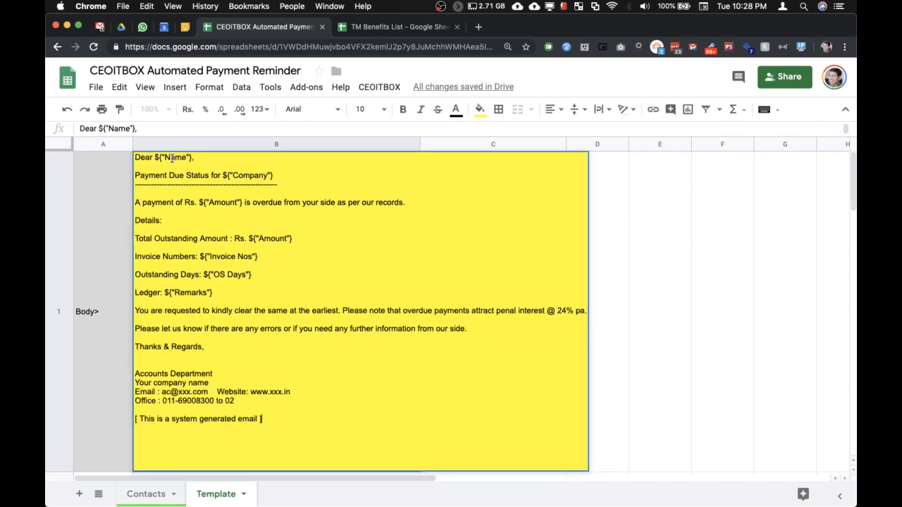
mouse_move(203, 157)
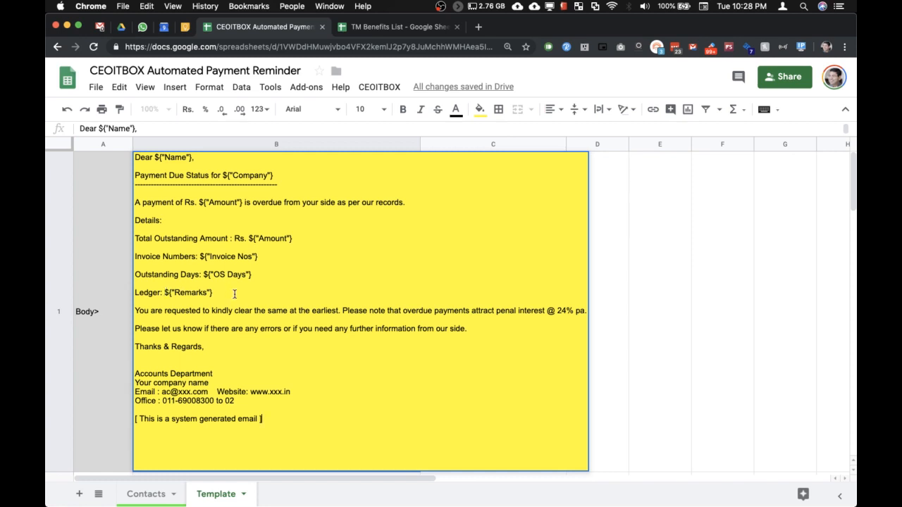
mouse_move(155, 310)
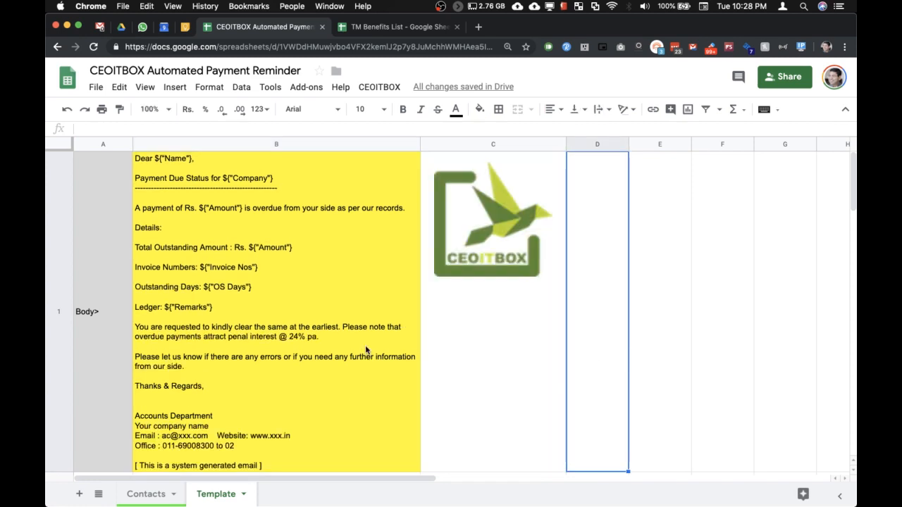
scroll("up", 3)
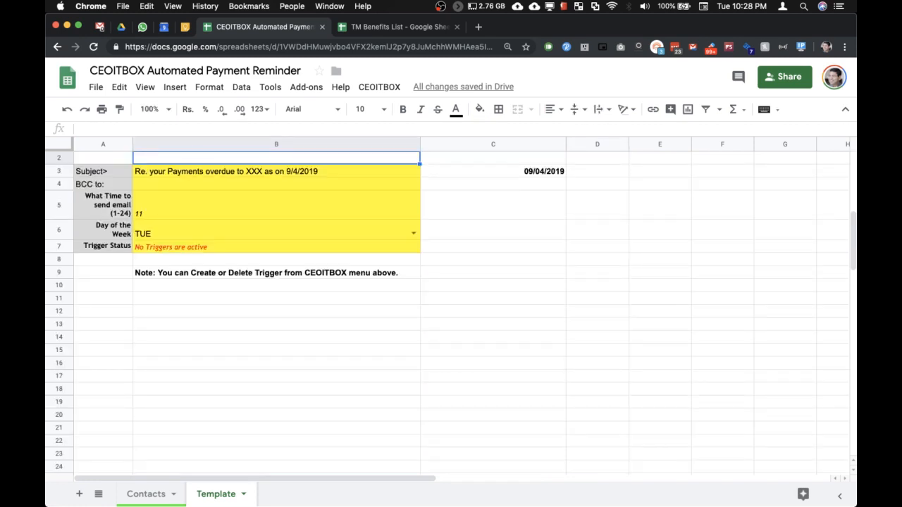
left_click(276, 172)
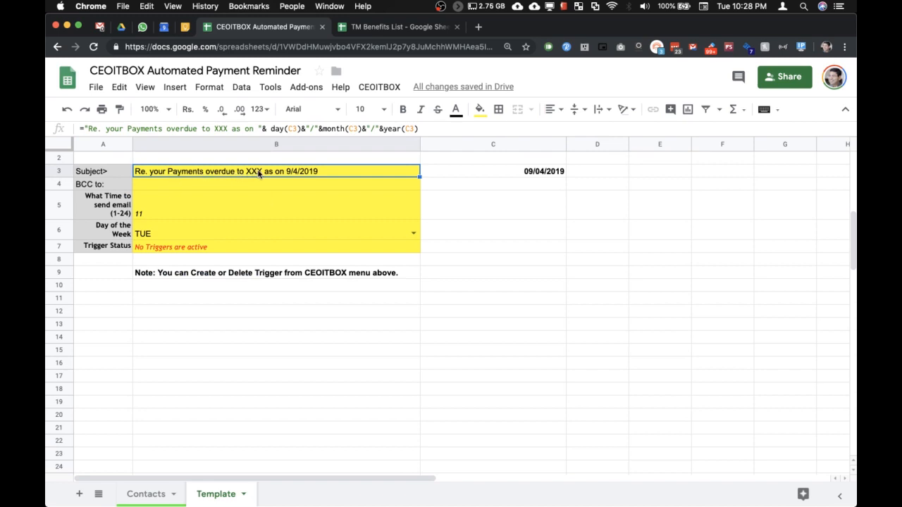
left_click(276, 183)
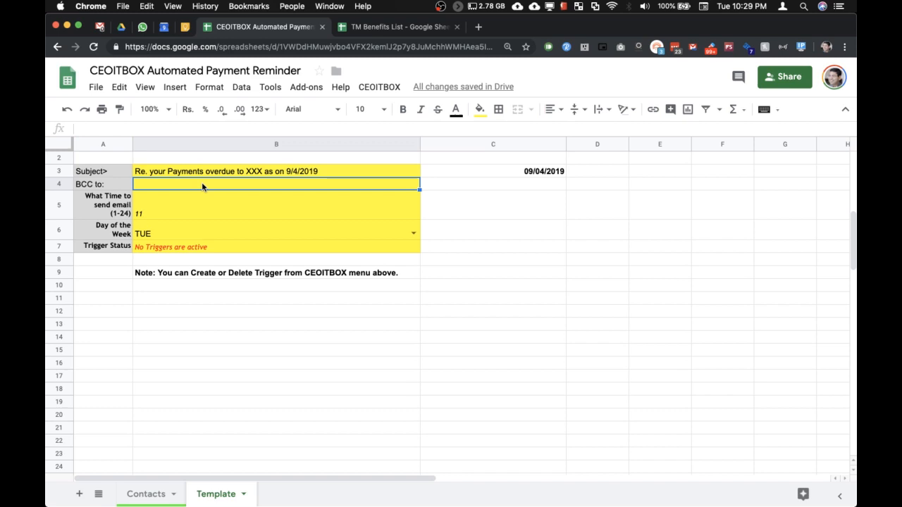
left_click(276, 204)
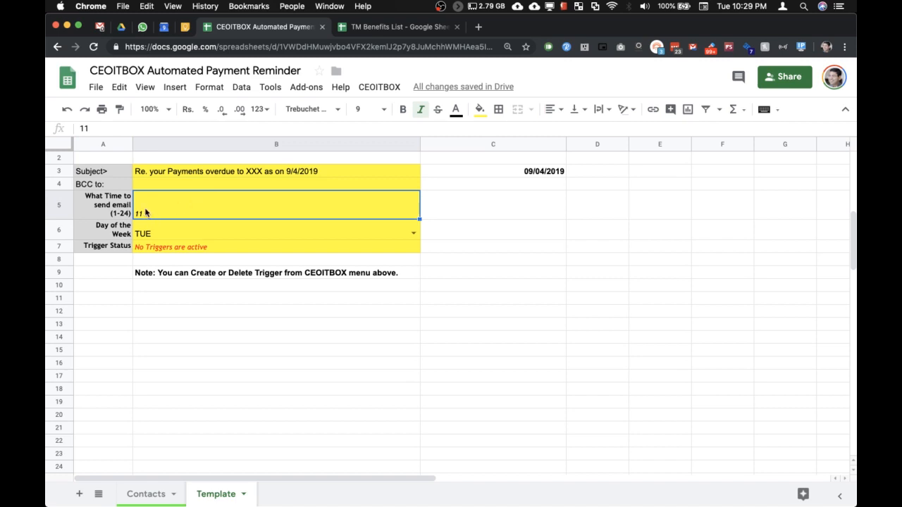
mouse_move(163, 210)
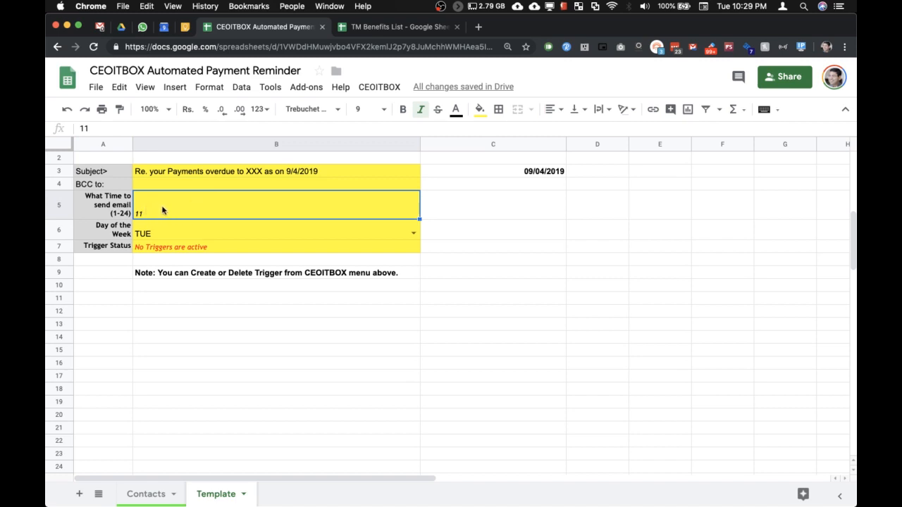
mouse_move(186, 242)
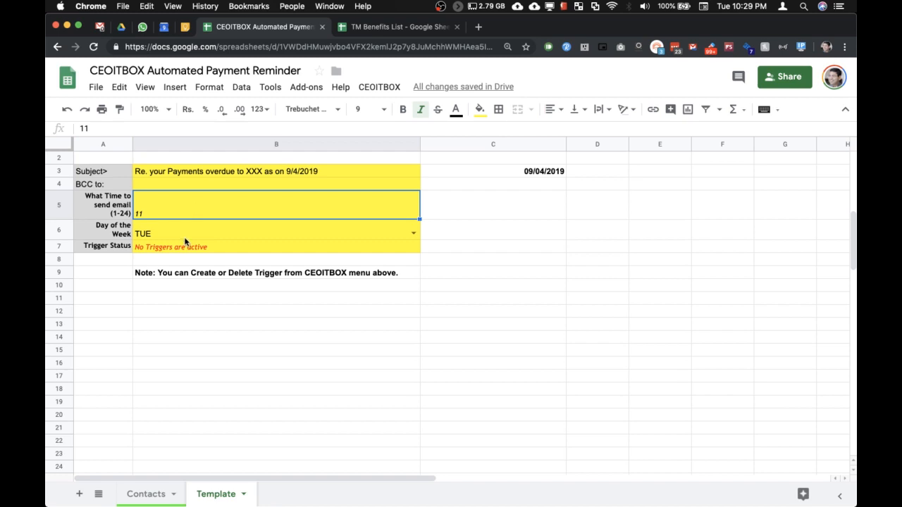
left_click(276, 234)
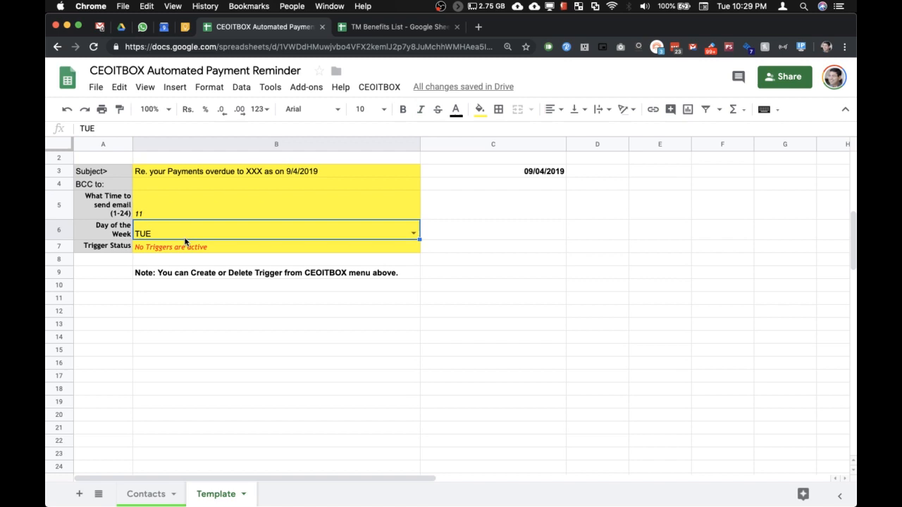
mouse_move(220, 207)
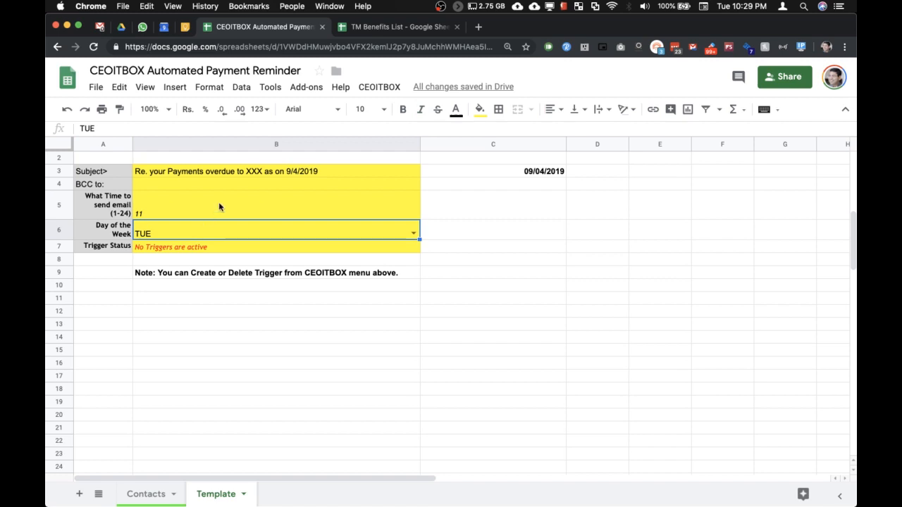
mouse_move(232, 210)
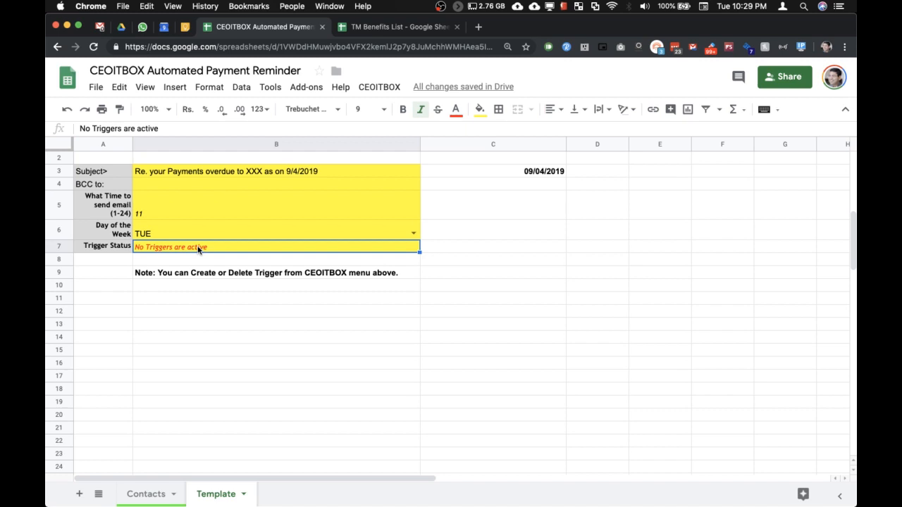
mouse_move(379, 87)
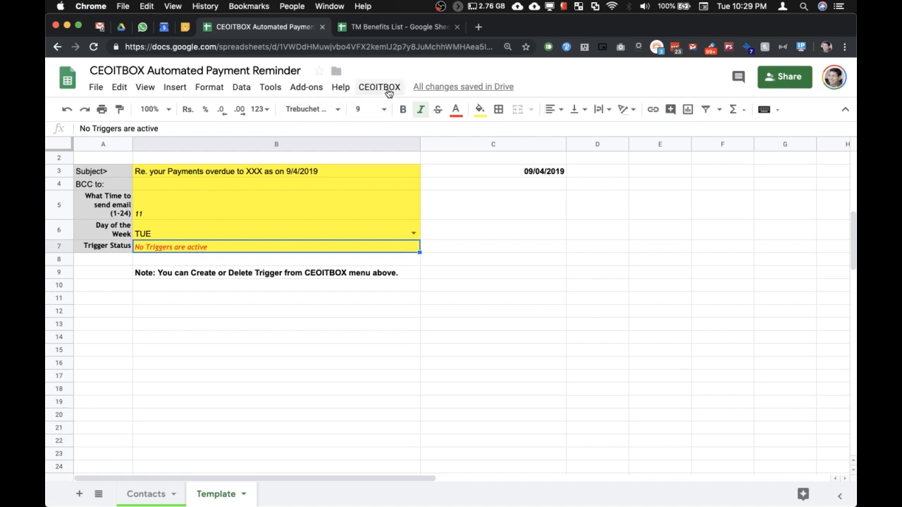
Start Create Trigger from the CEOITBOX add-on menu, prompting account sign-in
left_click(379, 87)
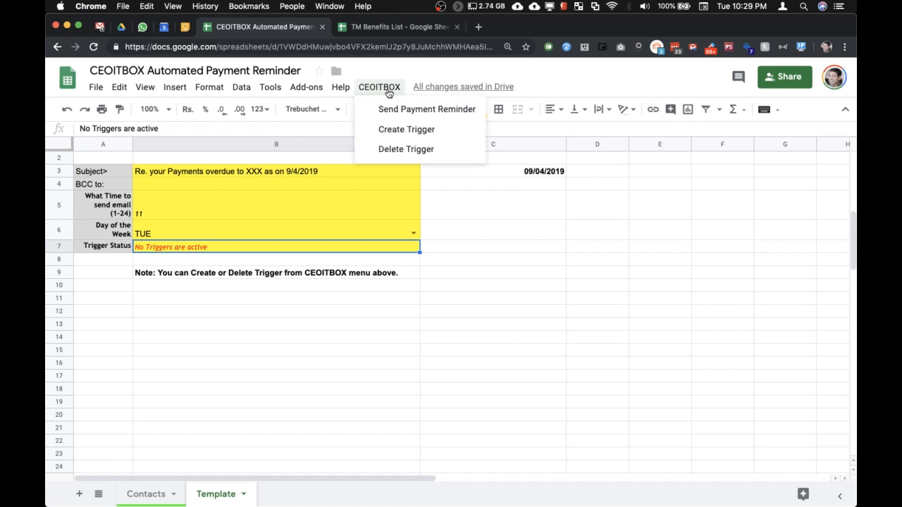
left_click(426, 108)
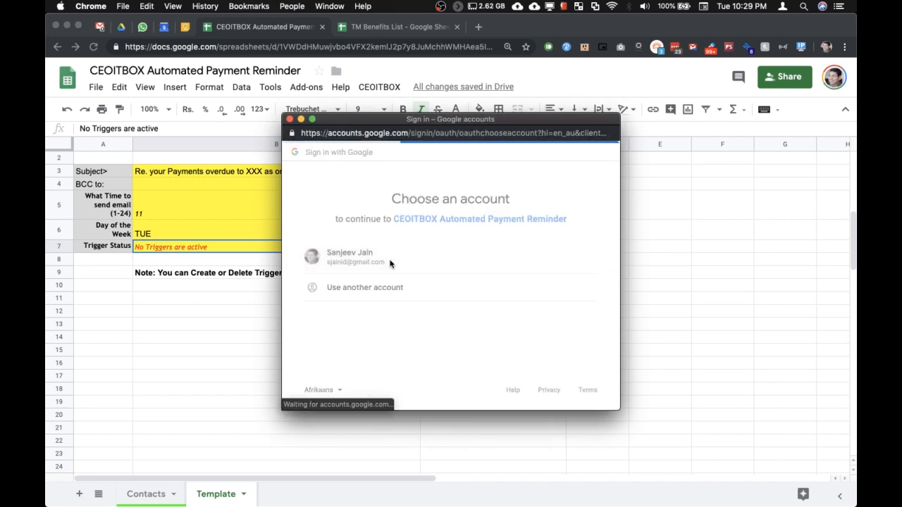
Authorize the CEOITBOX Automated Payment Reminder add-on for the chosen Google account
left_click(350, 256)
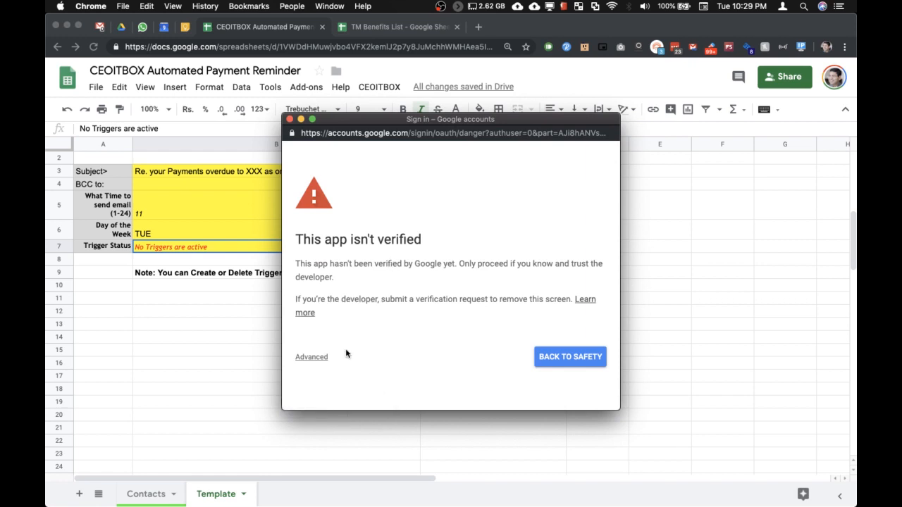
left_click(310, 357)
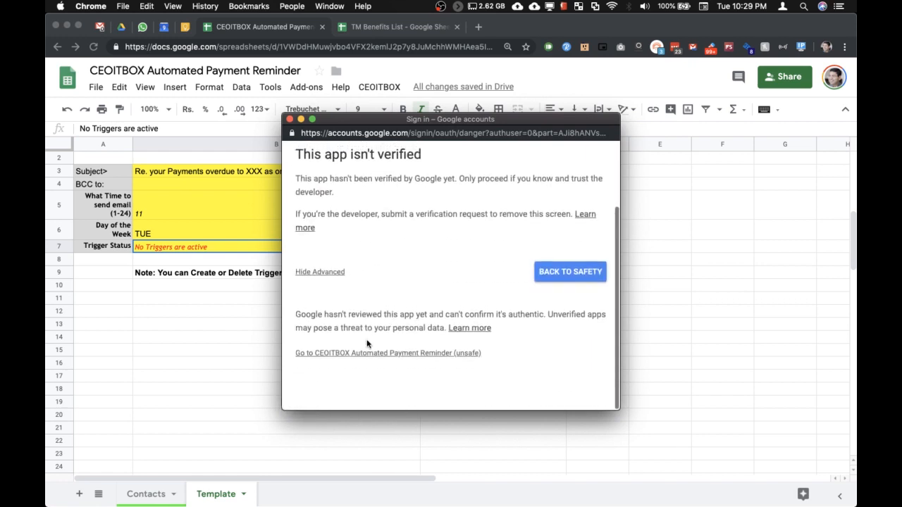
left_click(388, 352)
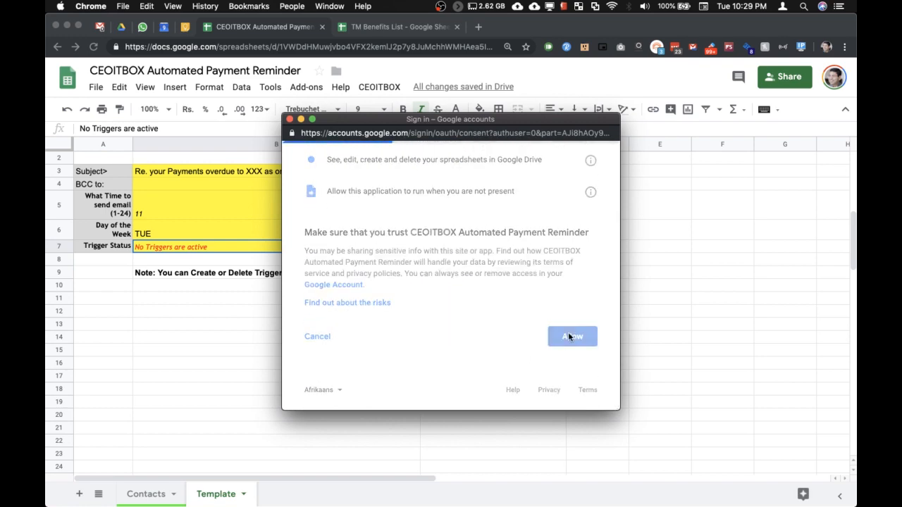
left_click(572, 336)
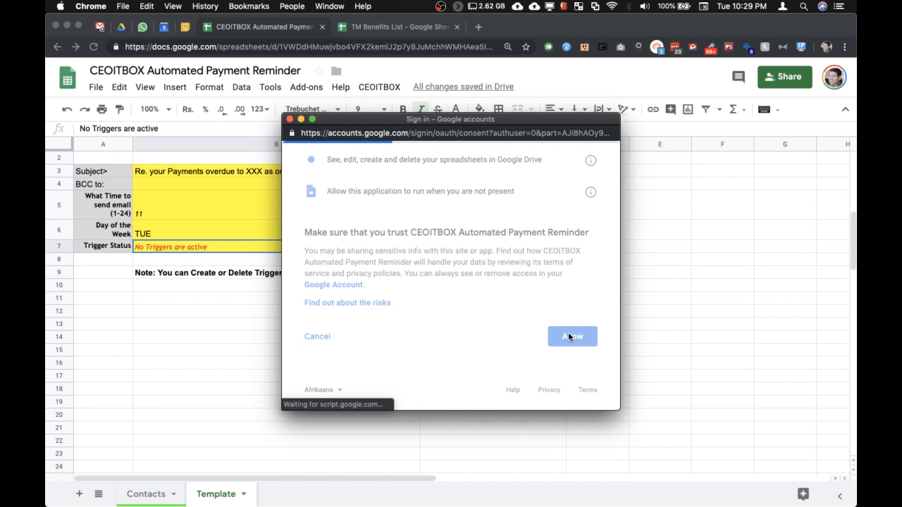
left_click(572, 335)
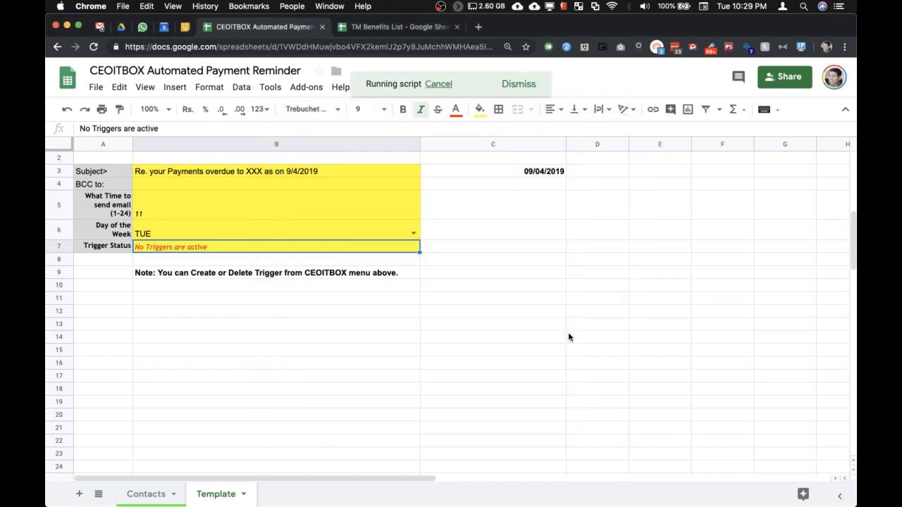
mouse_move(483, 303)
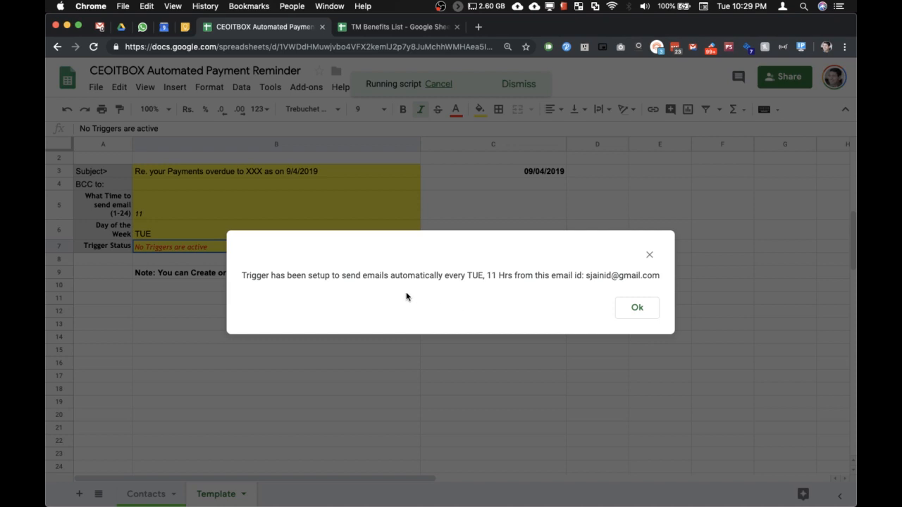
mouse_move(393, 290)
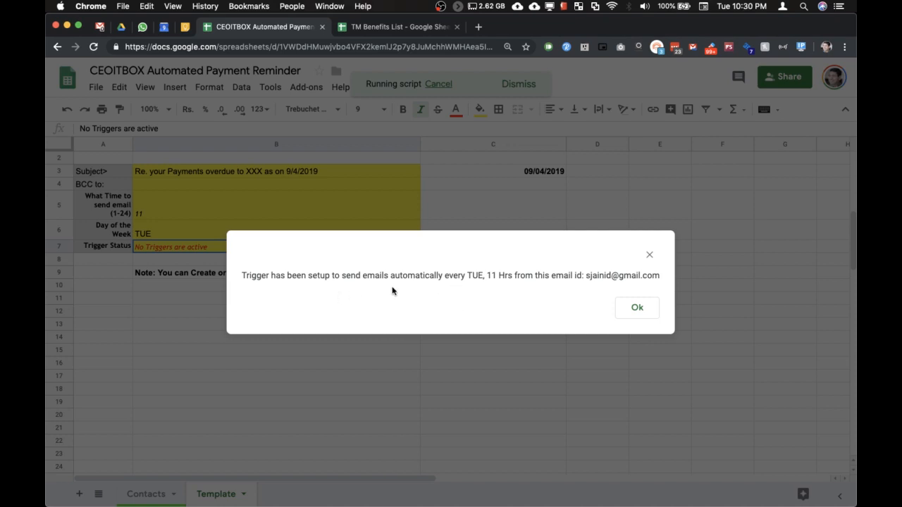
mouse_move(475, 289)
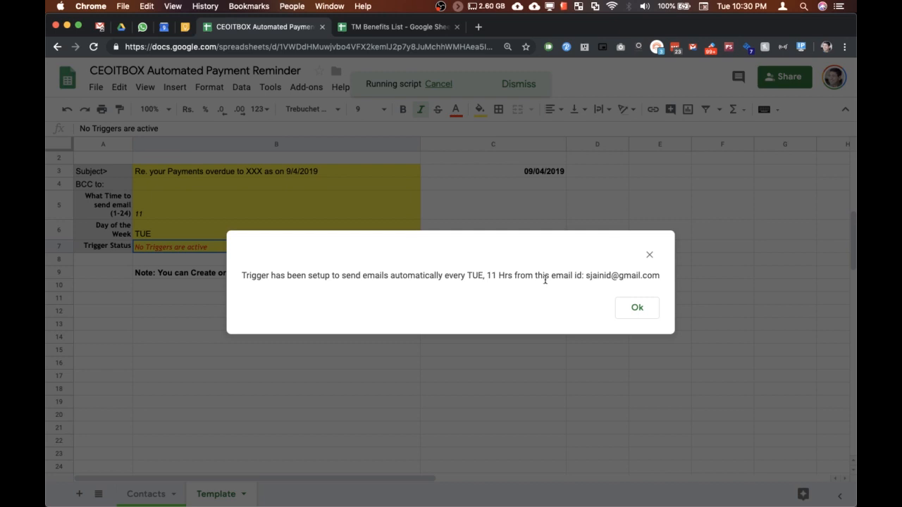
Confirm the trigger setup so status shows every TUE at 11 Hrs
left_click(637, 307)
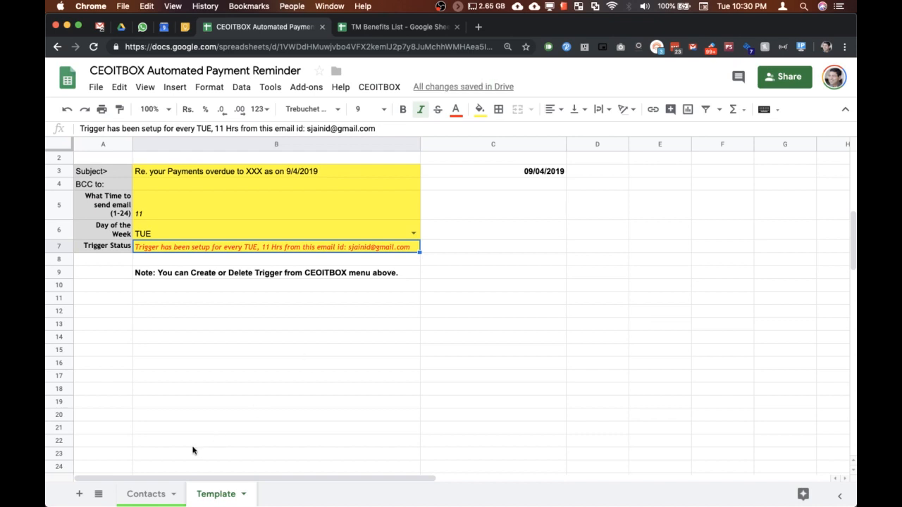
Return to the Contacts sheet listing companies, amounts and invoices
left_click(146, 494)
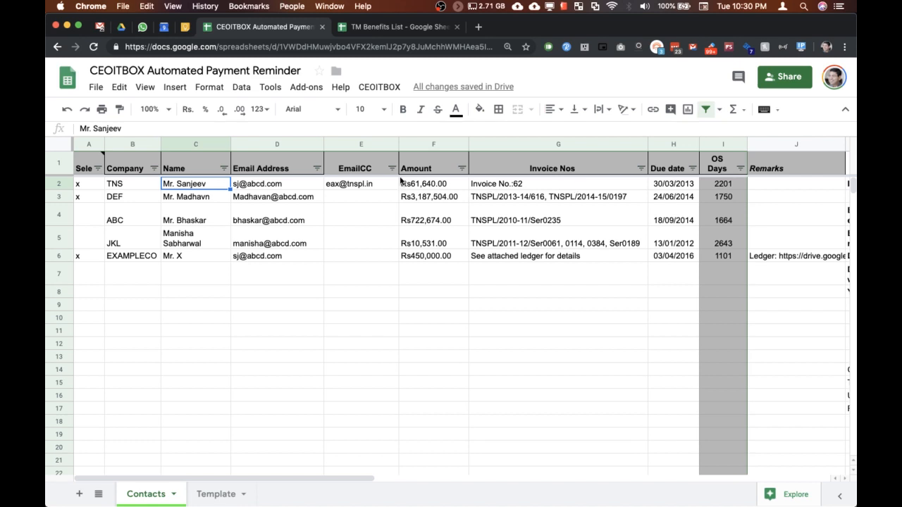
Verify TNS, DEF and EXAMPLECO are x-marked while ABC stays unmarked, ready for the add-on
left_click(88, 184)
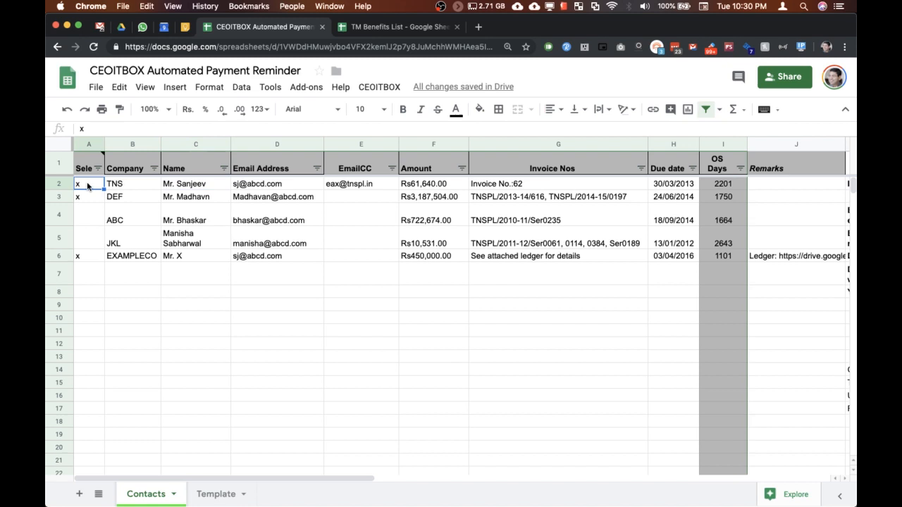
left_click(88, 198)
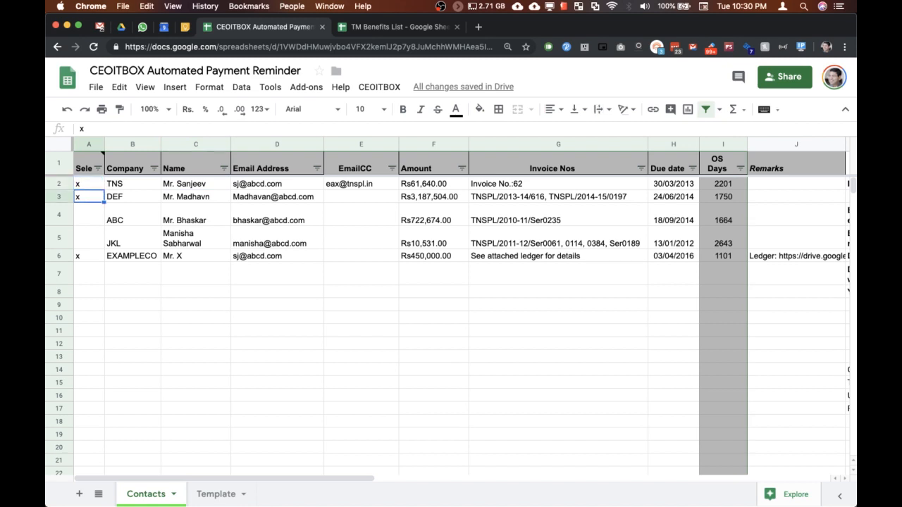
left_click(87, 220)
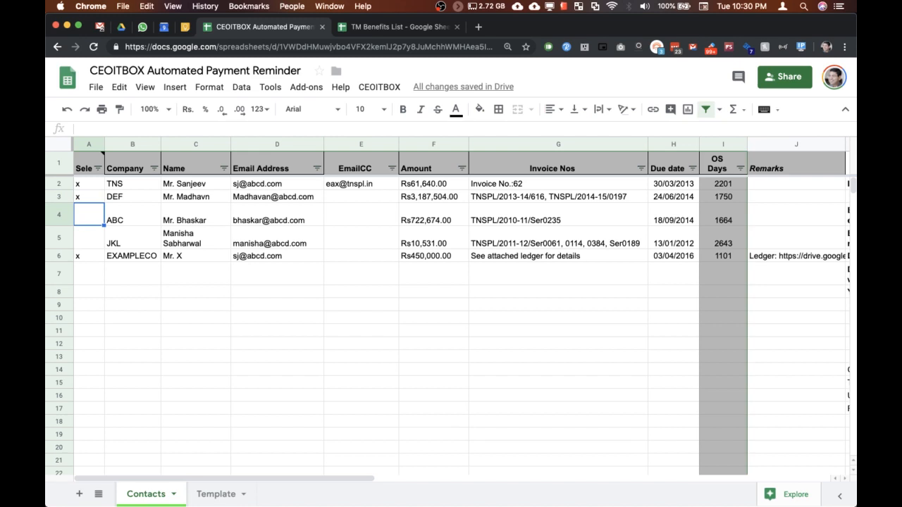
left_click(88, 198)
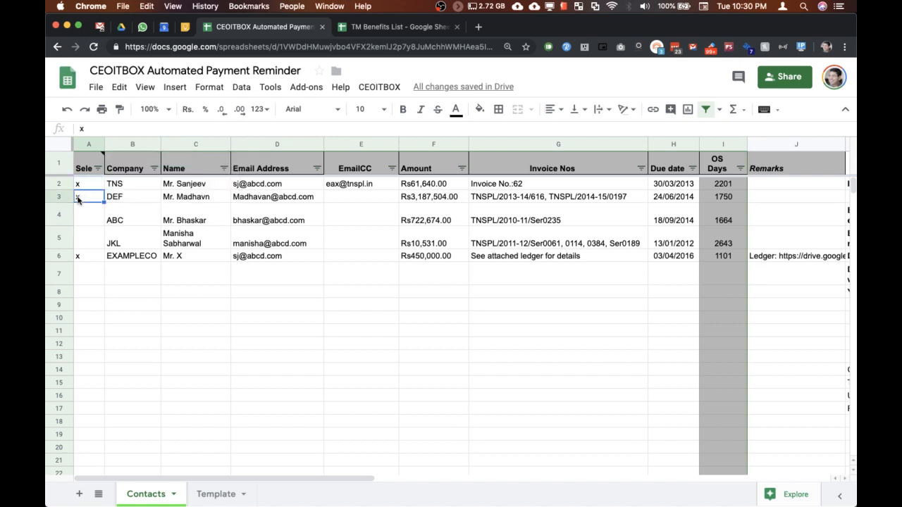
left_click(88, 257)
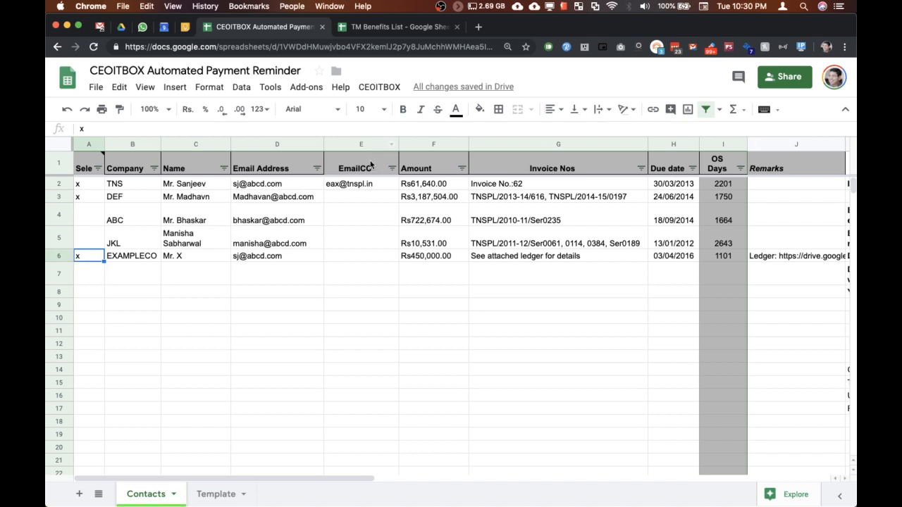
left_click(361, 256)
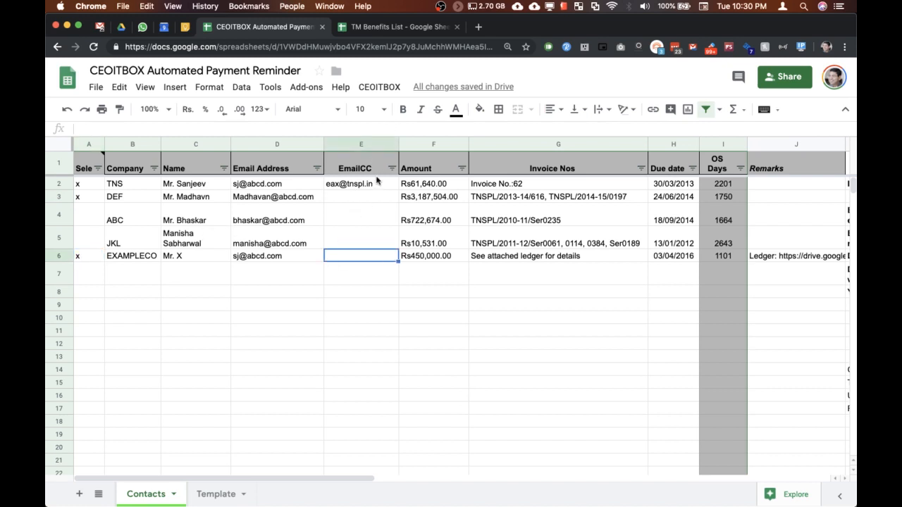
left_click(379, 88)
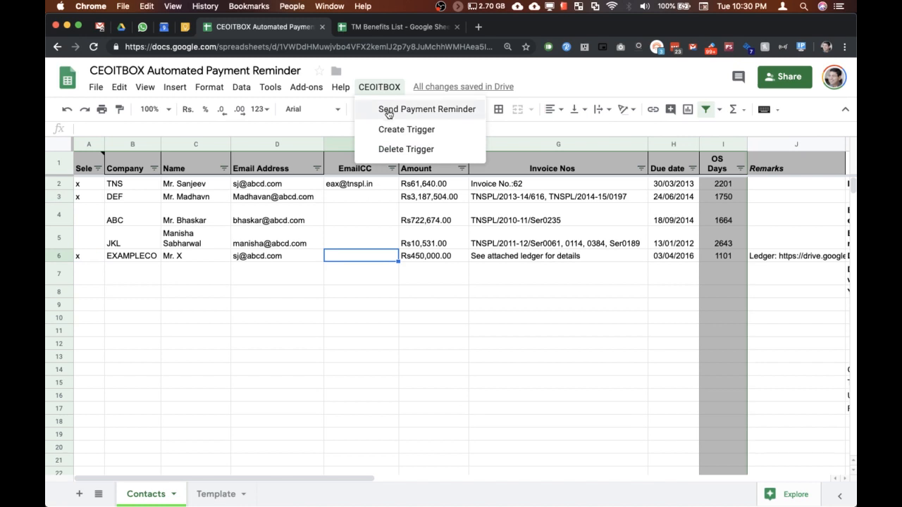
Run Send Payment Reminder for the x-marked contacts until the script finishes
left_click(426, 109)
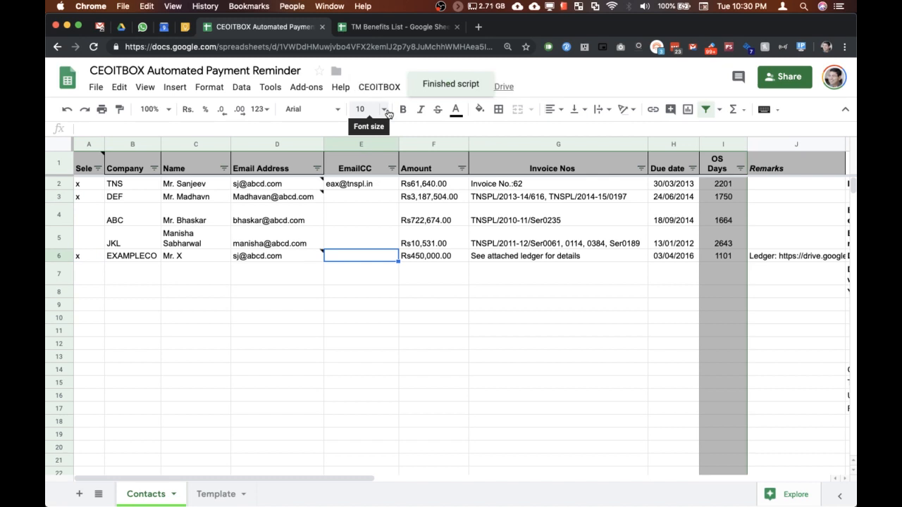
mouse_move(316, 186)
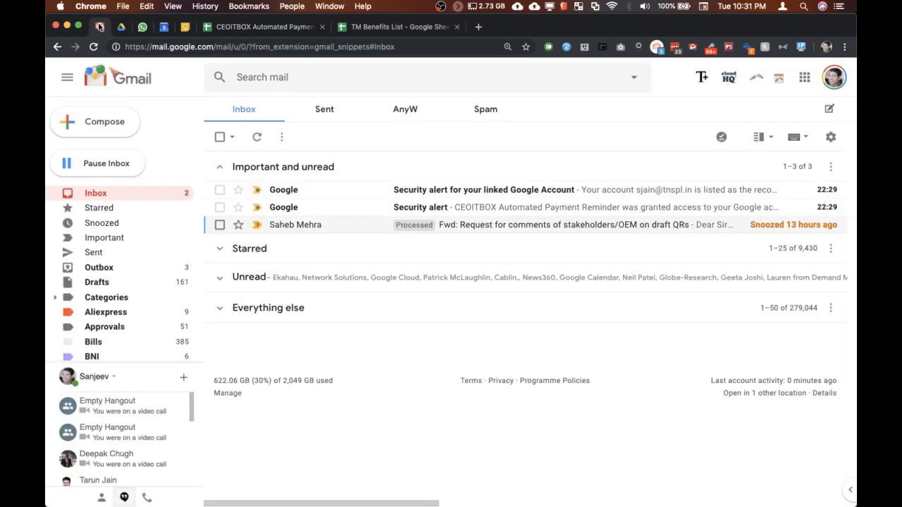
View Gmail's Sent folder listing the new payment-overdue reminders
left_click(324, 110)
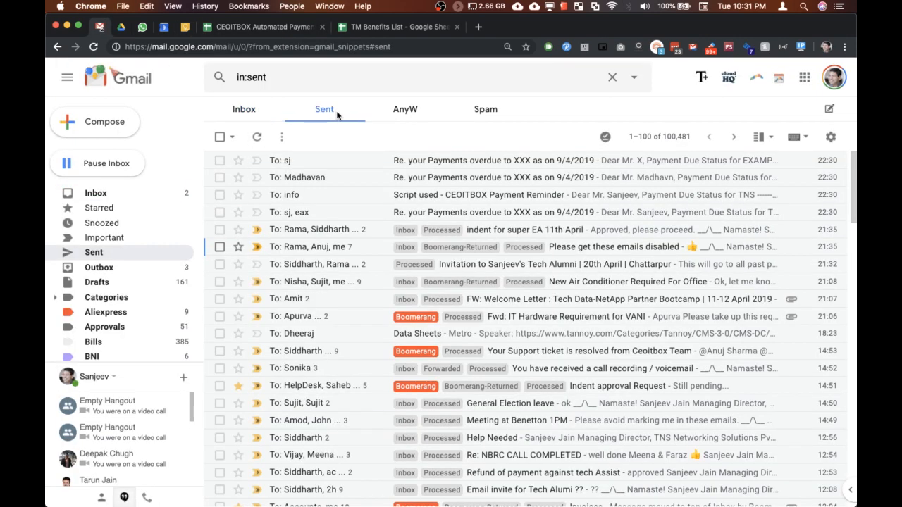
mouse_move(414, 161)
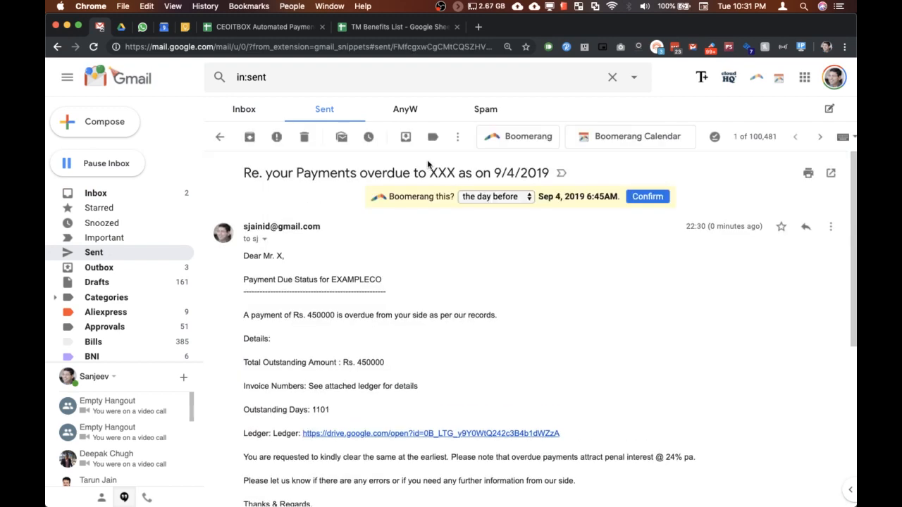
Read through the EXAMPLECO reminder and follow its Ledger Google Drive link
scroll("down", 3)
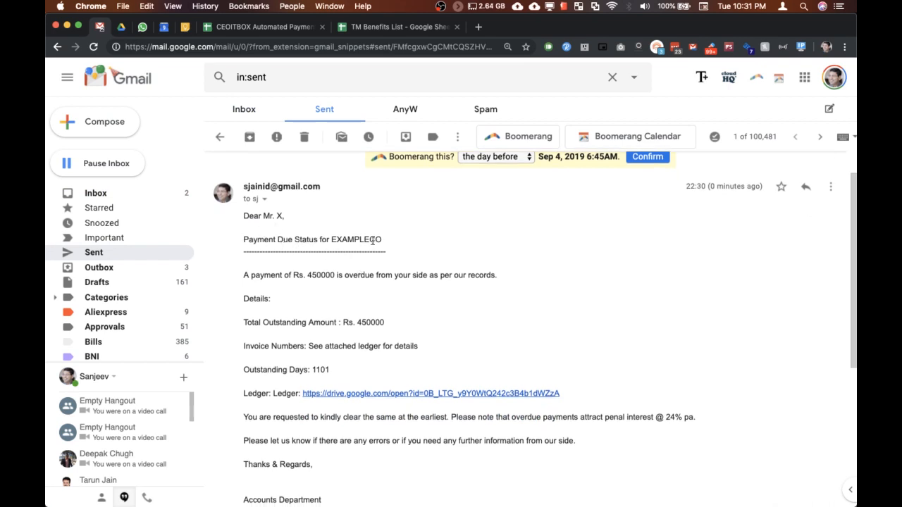
scroll("down", 3)
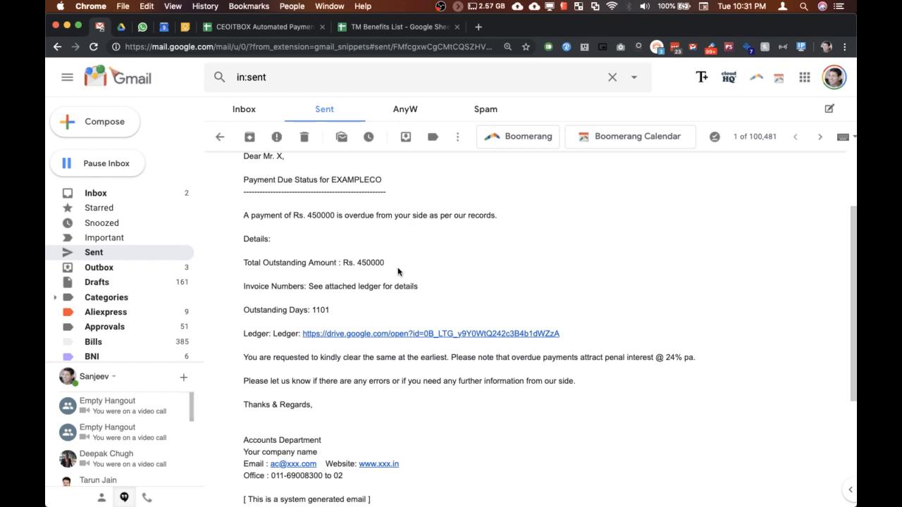
mouse_move(415, 297)
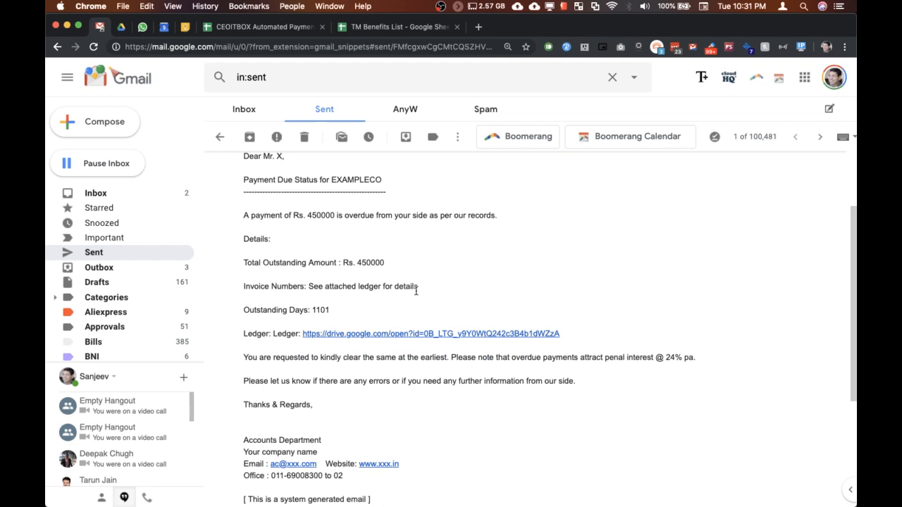
mouse_move(327, 342)
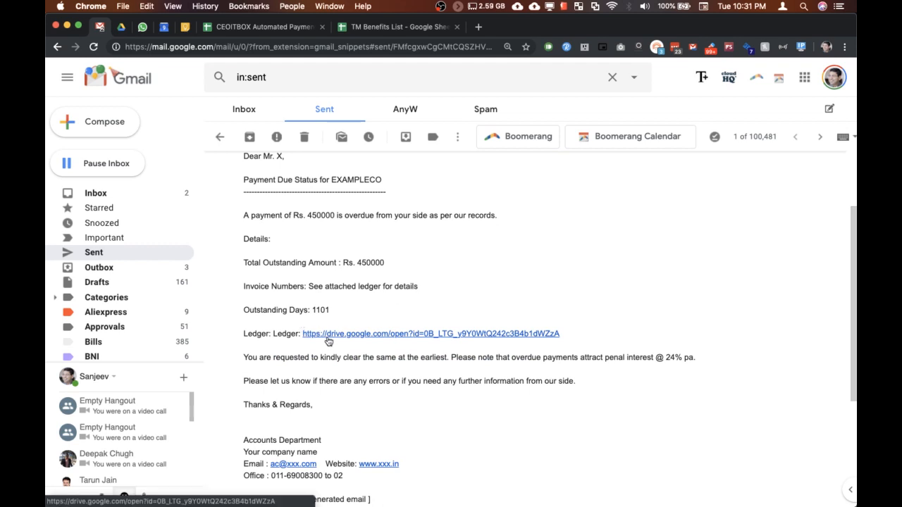
left_click(431, 333)
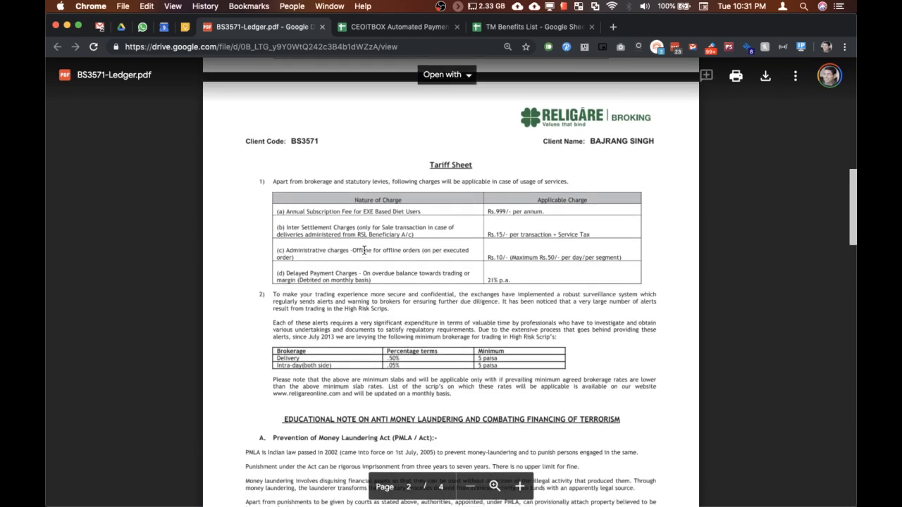
Scroll through the linked ledger PDF in Google Drive to review it
scroll("down", 3)
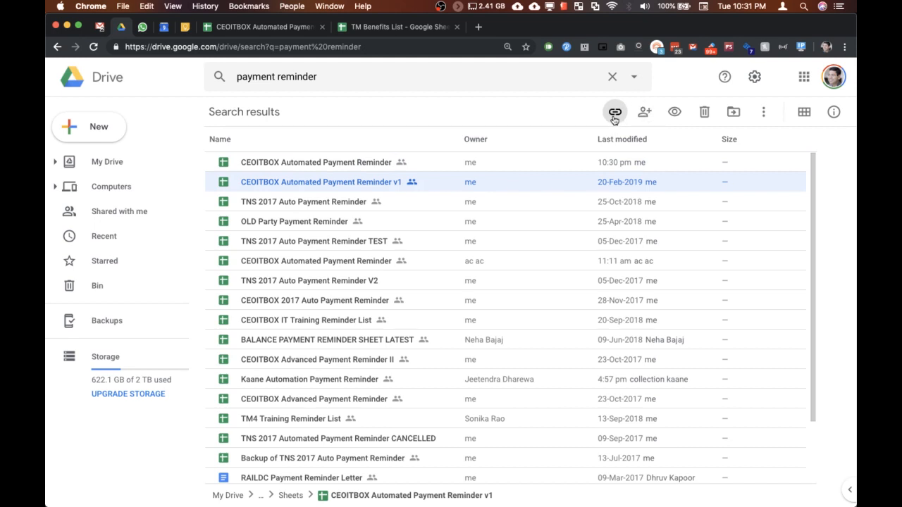
mouse_move(614, 113)
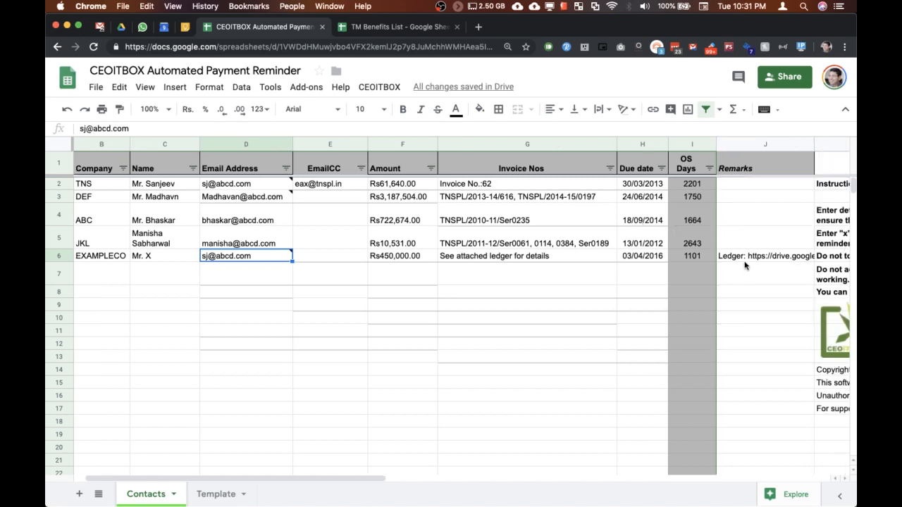
Inspect EXAMPLECO's email and full ledger-link remark on the Contacts sheet
left_click(765, 256)
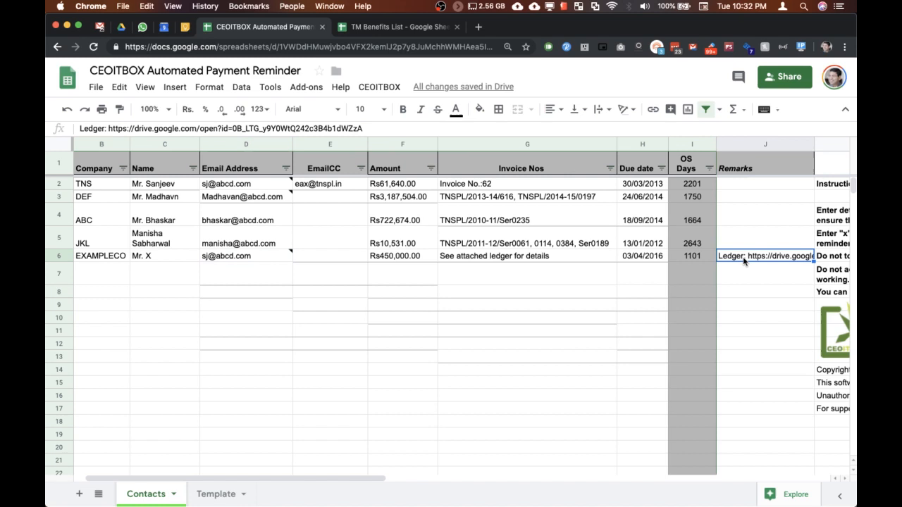
double_click(764, 257)
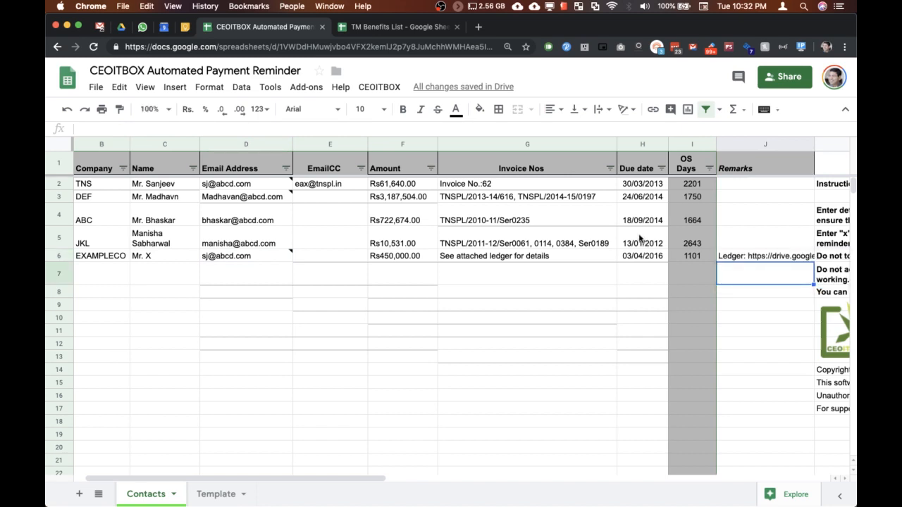
left_click(527, 290)
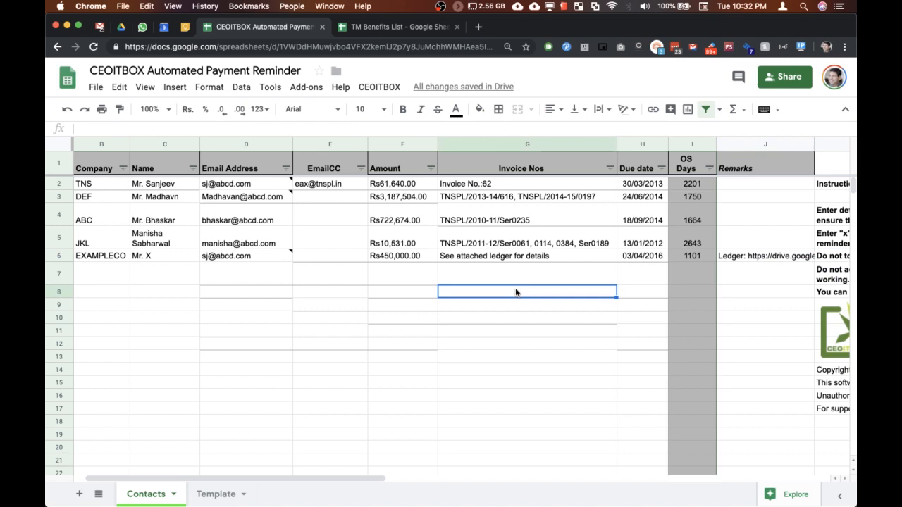